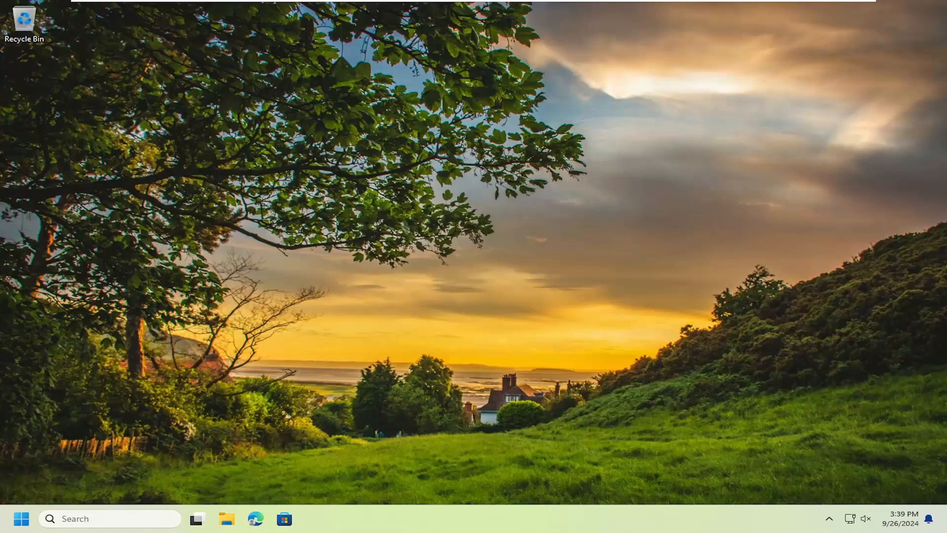
# - Search Start for 'cmd' and launch Command Prompt with Run as administrator
pyautogui.click(21, 518)
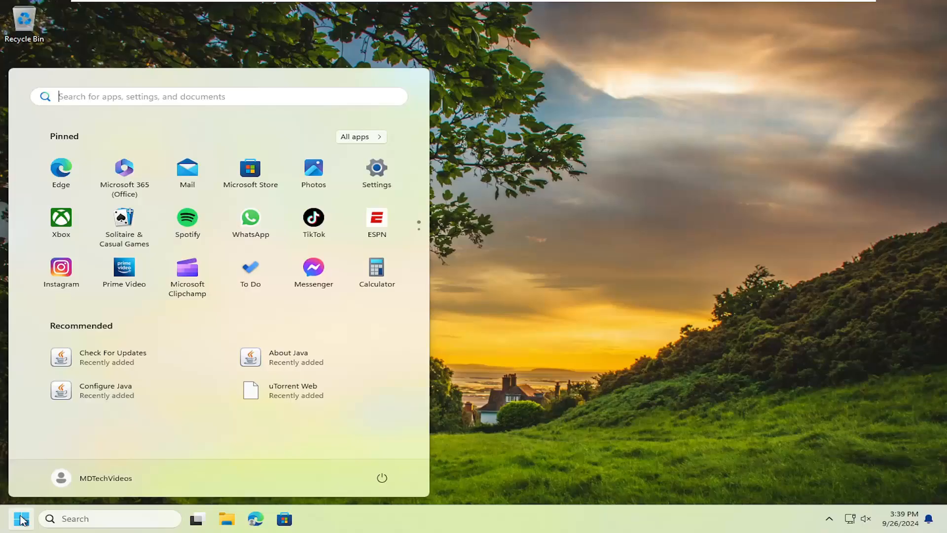
pyautogui.write('cmd')
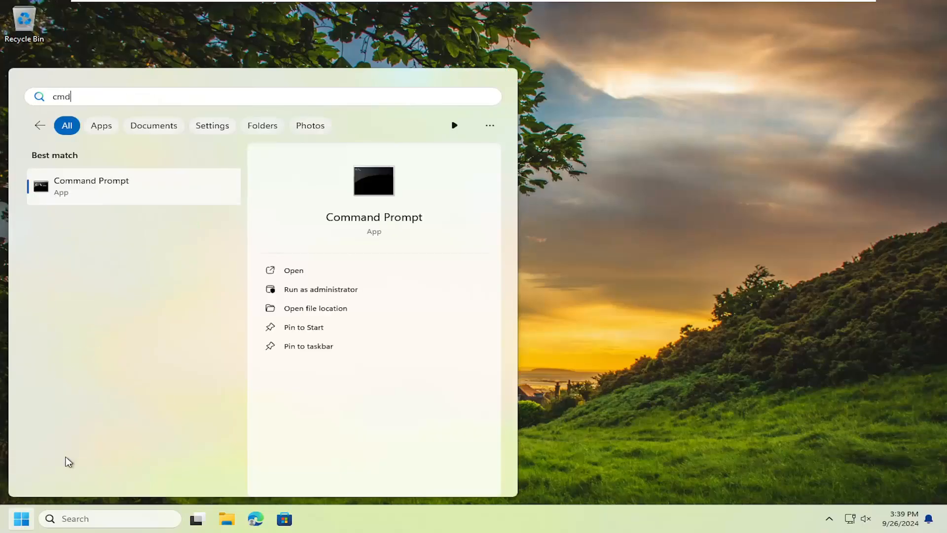
pyautogui.rightClick(91, 186)
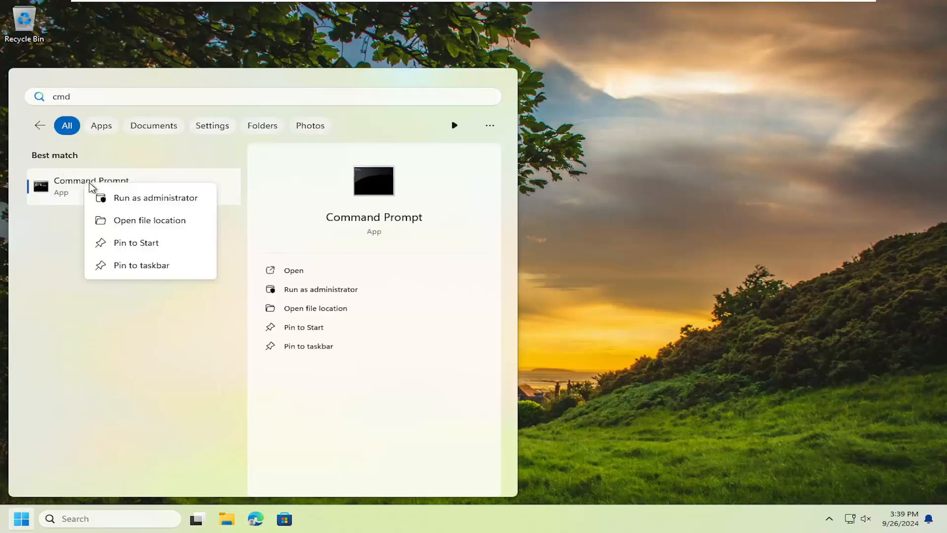
pyautogui.click(155, 198)
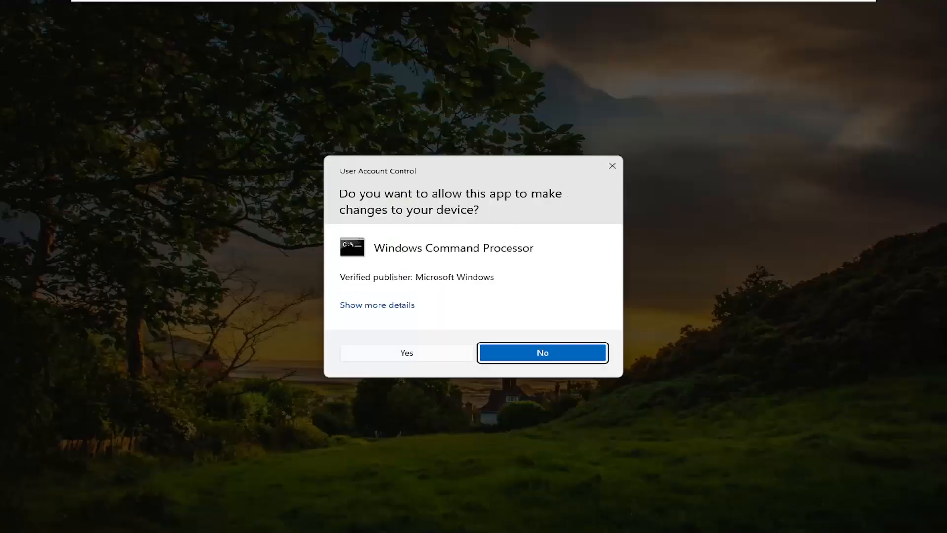
# - Accept the User Account Control prompt so the administrator console appears
pyautogui.click(406, 353)
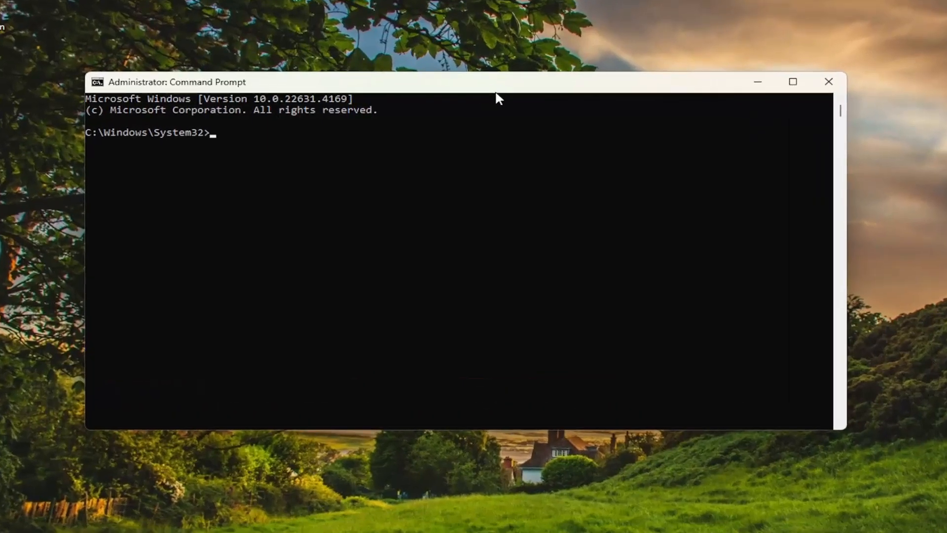
pyautogui.moveTo(475, 89)
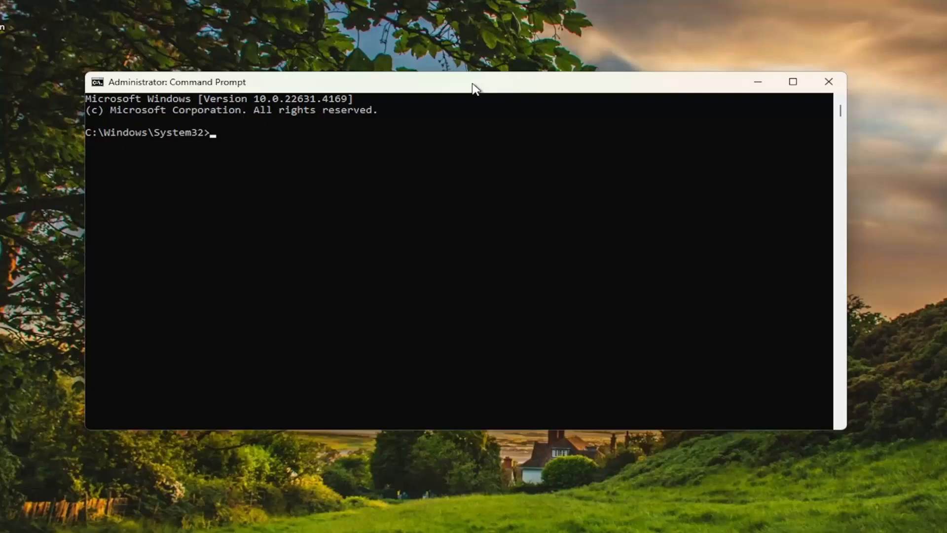
# - Paste and run Dism /Online /Cleanup-Image /RestoreHealth until it completes successfully
pyautogui.rightClick(474, 87)
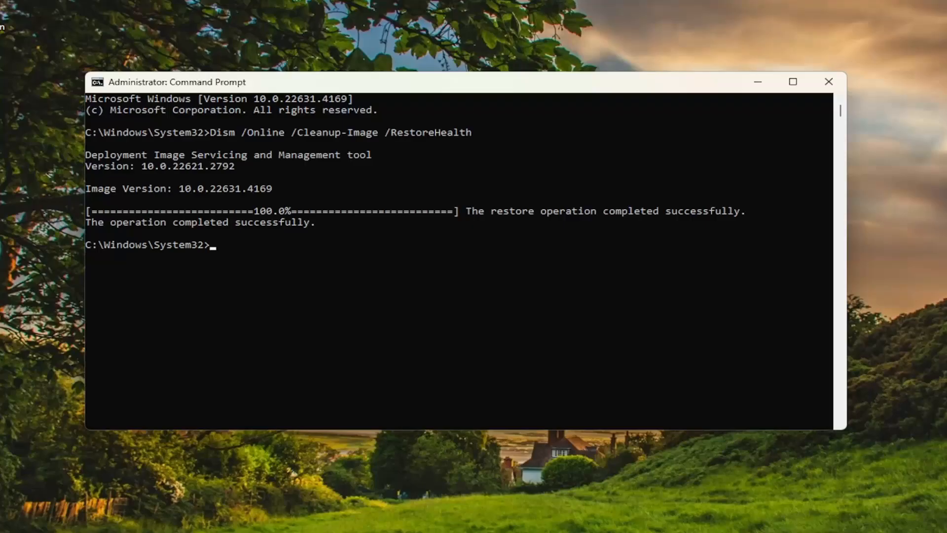
# - Paste and run sfc /scannow to 100% with no integrity violations, then close the console
pyautogui.rightClick(474, 82)
pyautogui.write('sfc /scannow')
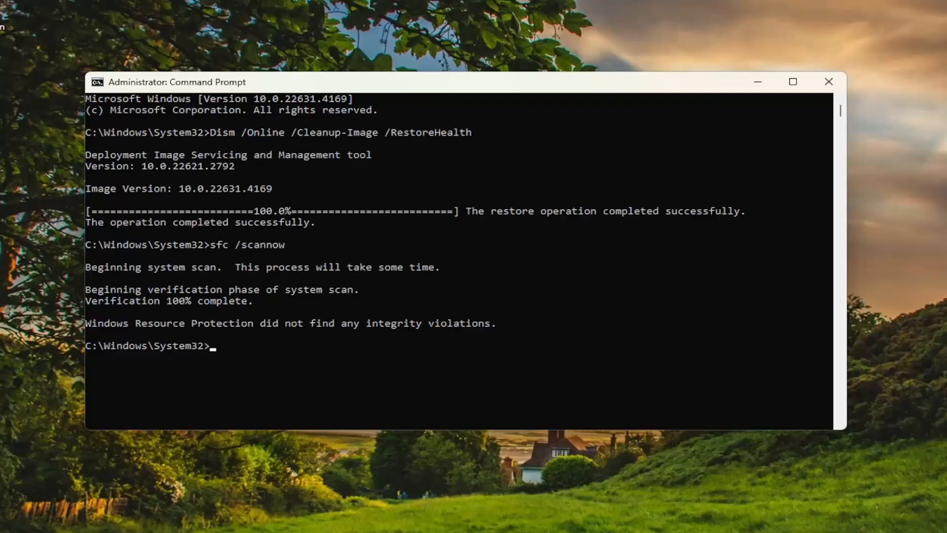
pyautogui.click(828, 82)
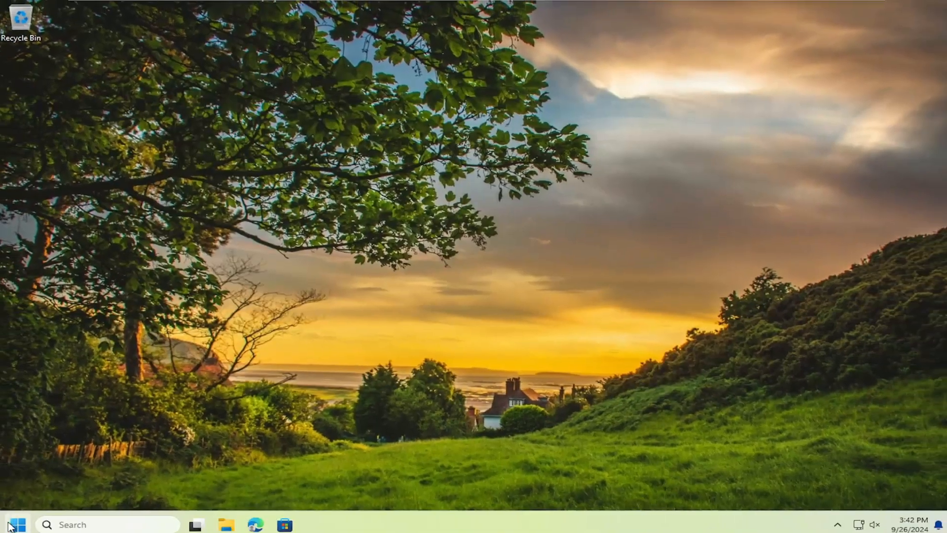